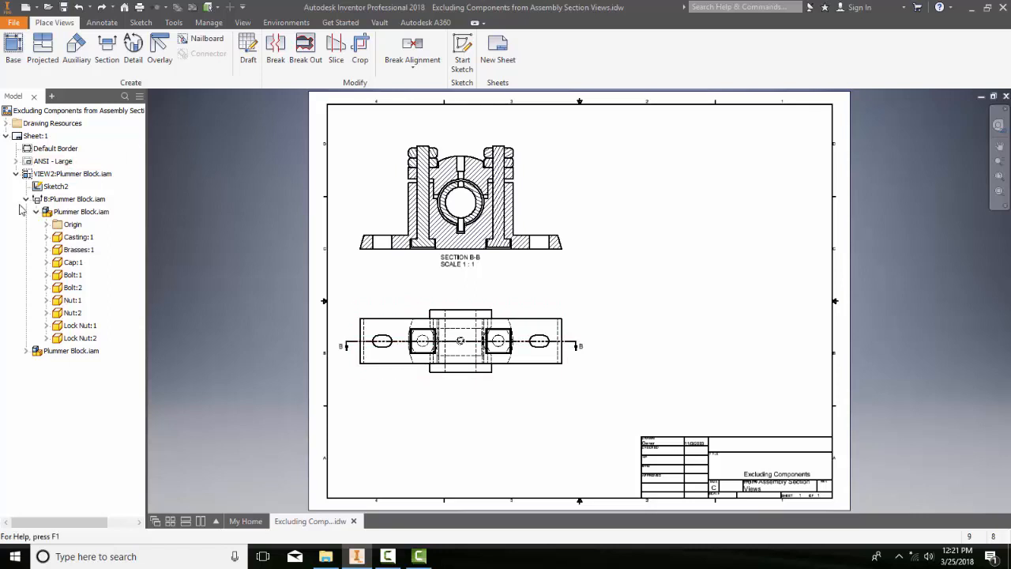
Step: Select Bolt:1 through Lock Nut:2 in the Model browser — both bolts, nuts and lock nuts
left_click(80, 212)
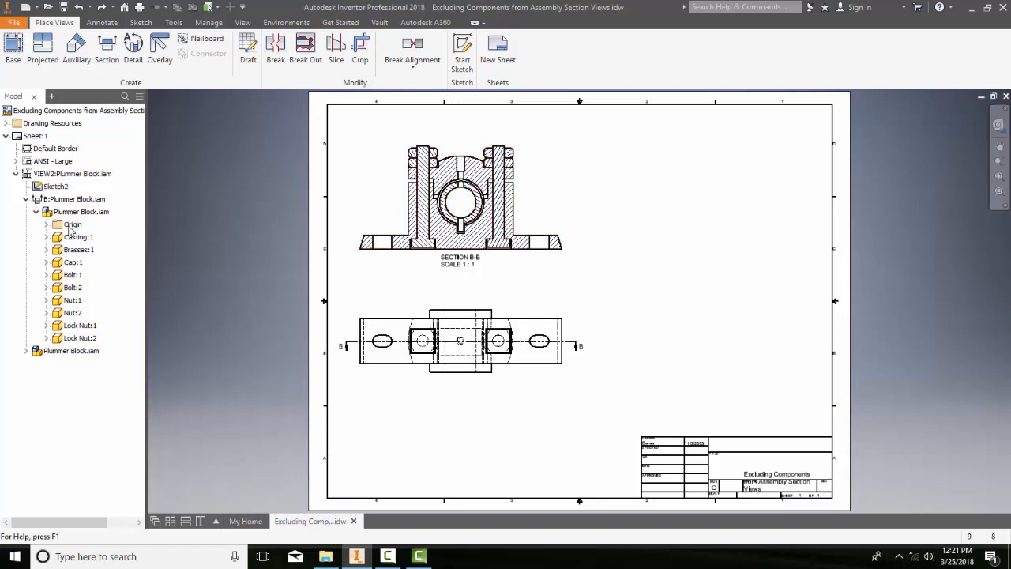
left_click(69, 275)
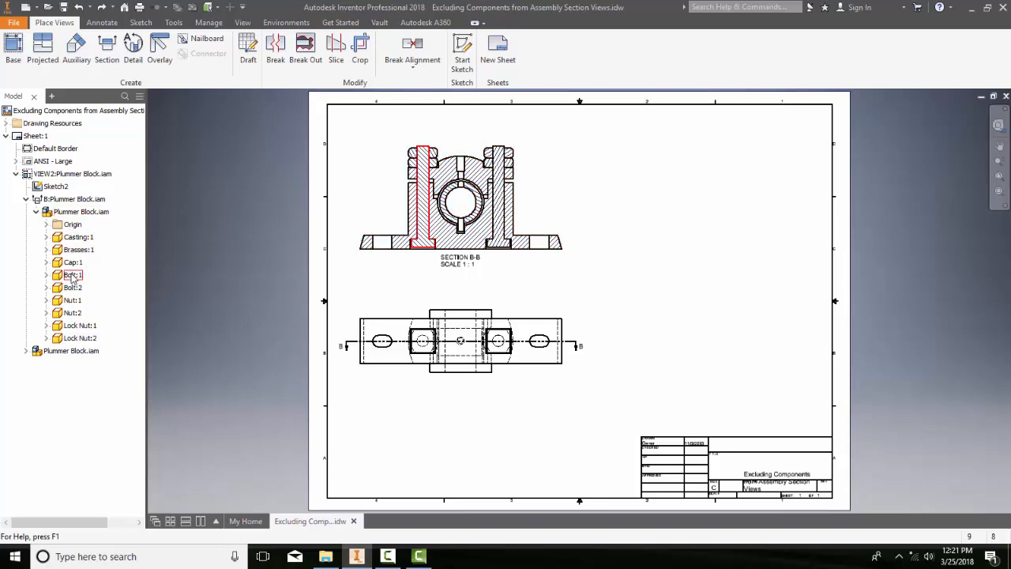
left_click(70, 275)
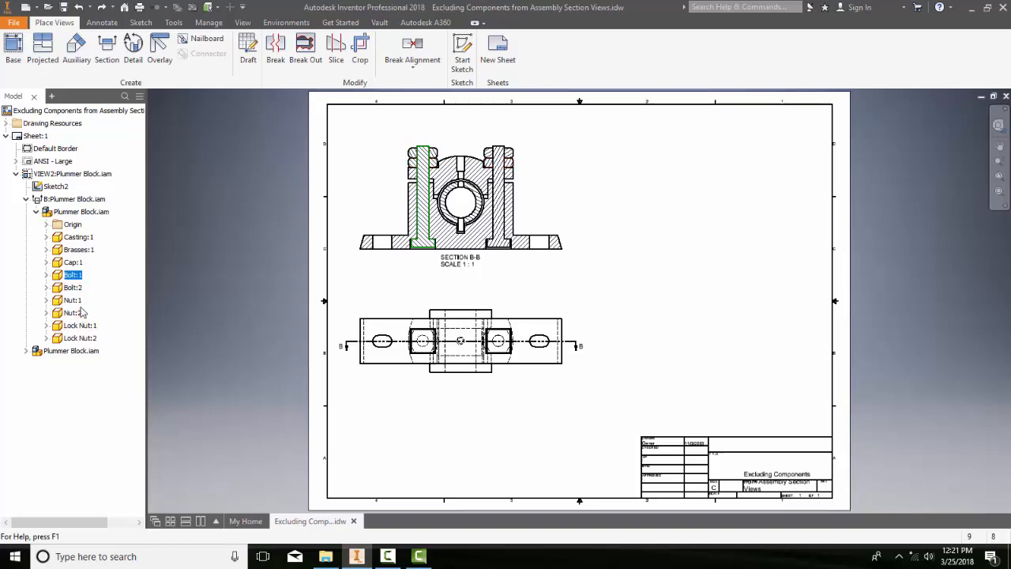
left_click(71, 300)
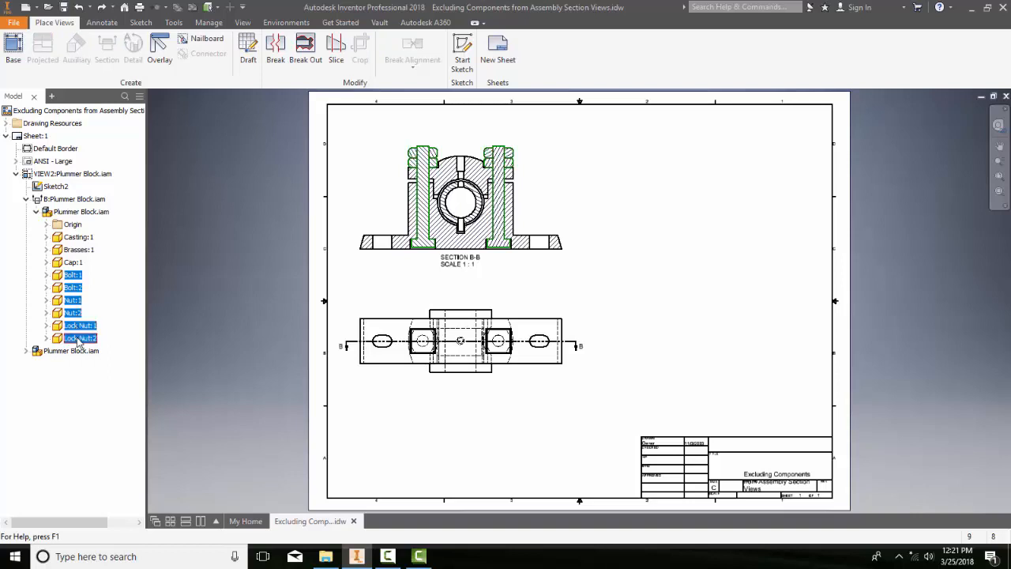
Step: Set Section Participation to None for the fasteners so they show unhatched in view B-B
right_click(79, 325)
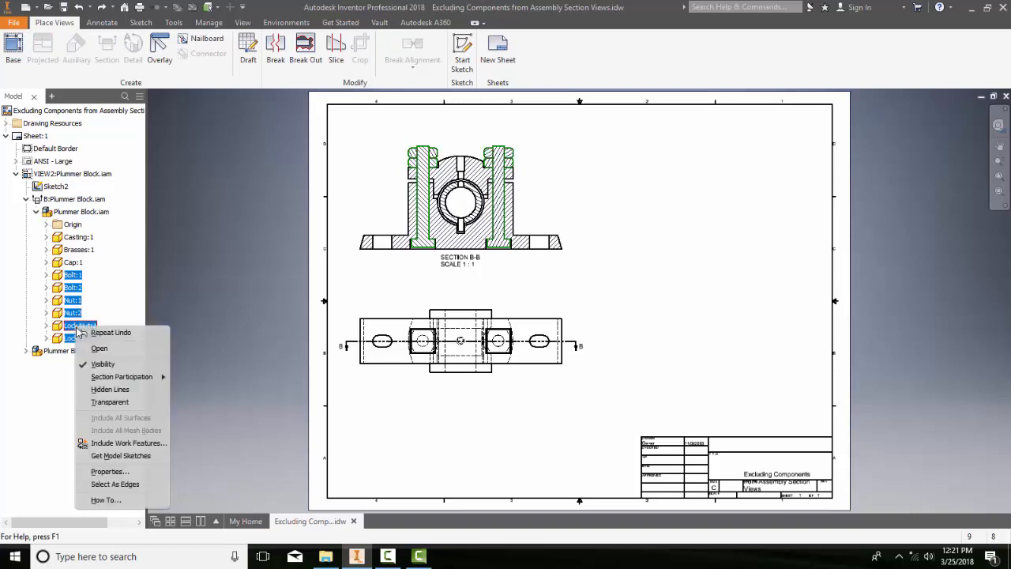
mouse_move(121, 376)
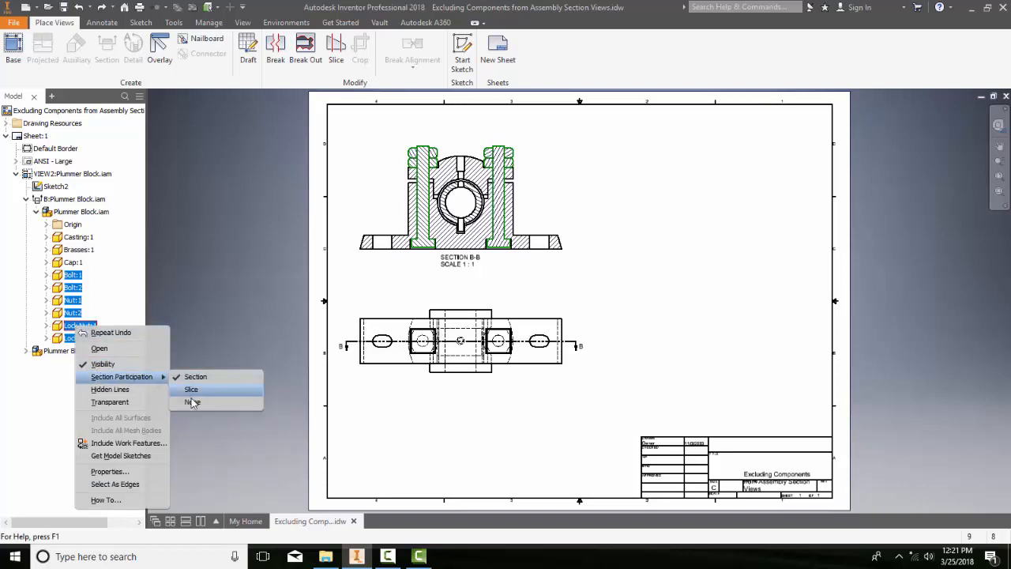
left_click(193, 402)
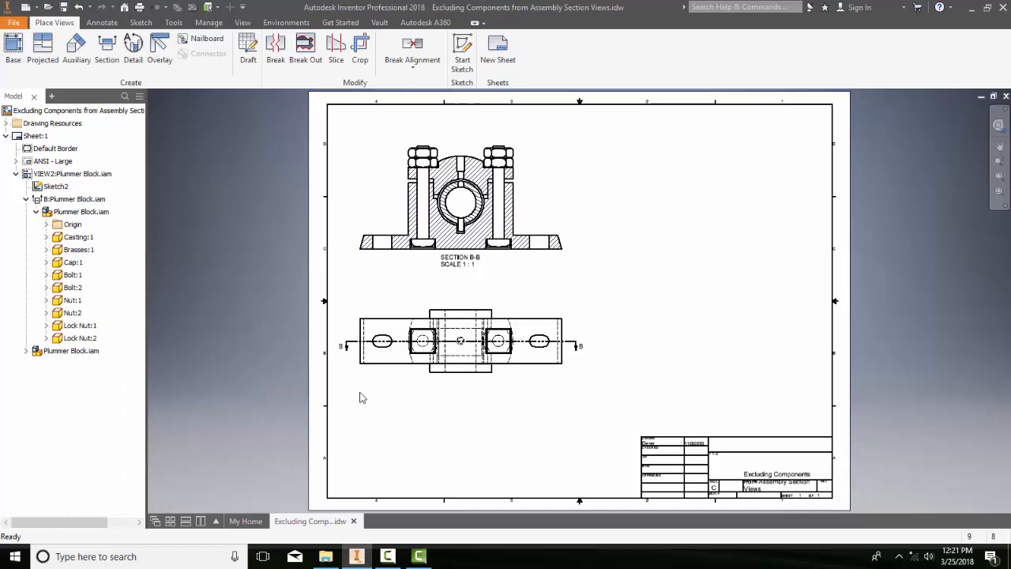
mouse_move(502, 291)
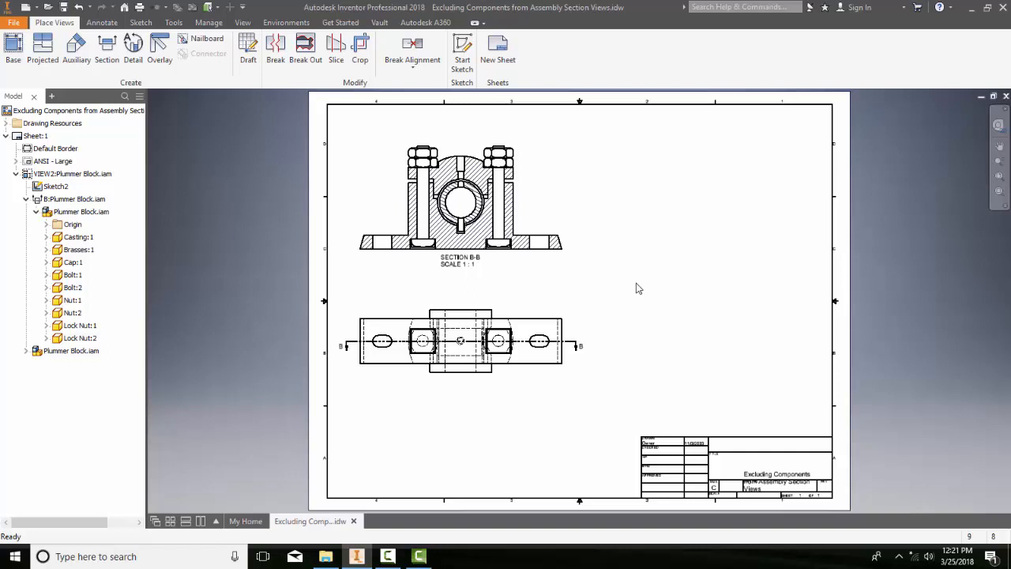
mouse_move(370, 150)
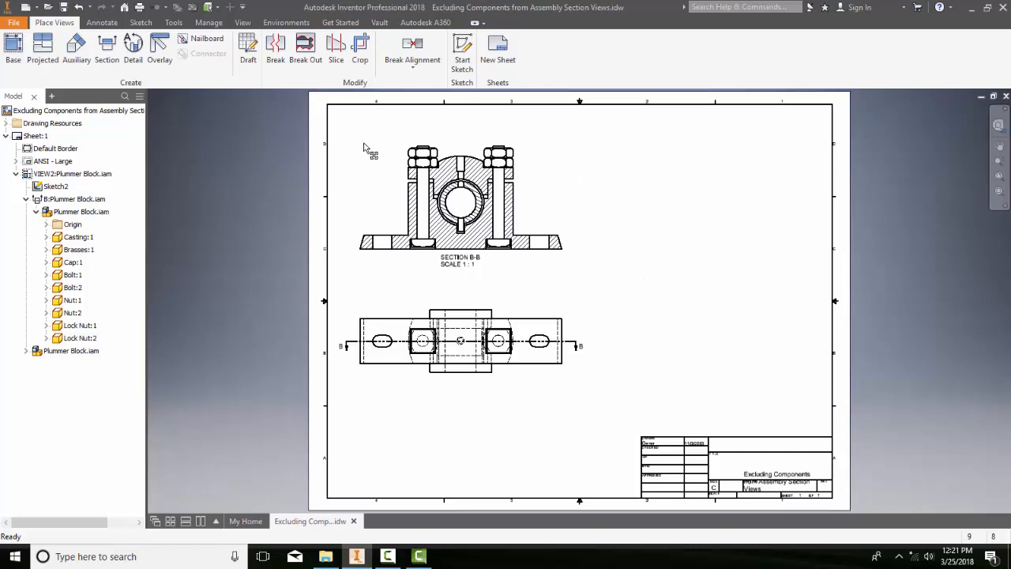
mouse_move(619, 292)
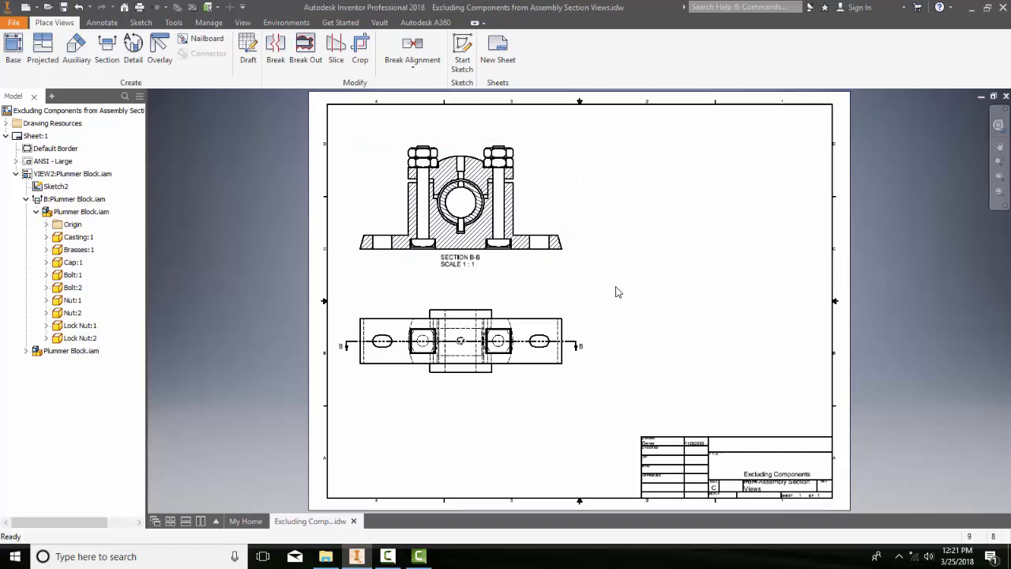